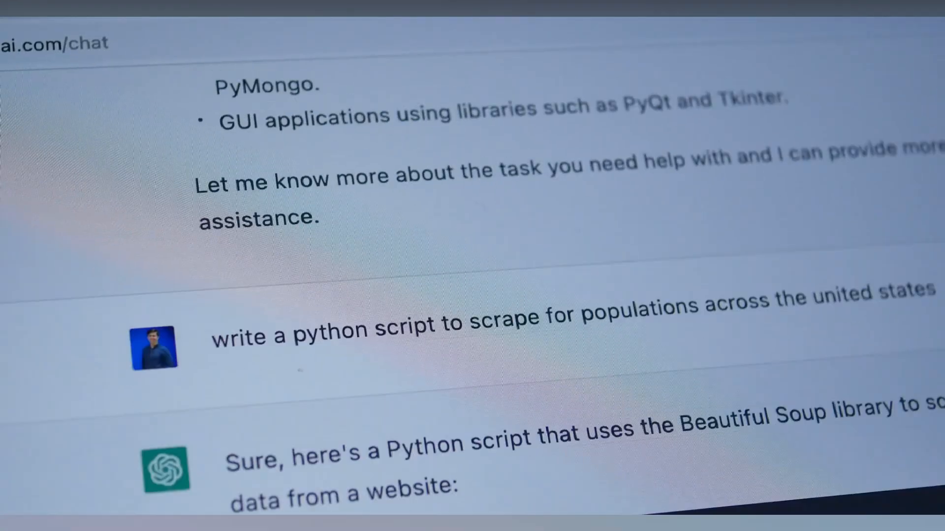
scroll(down, 3)
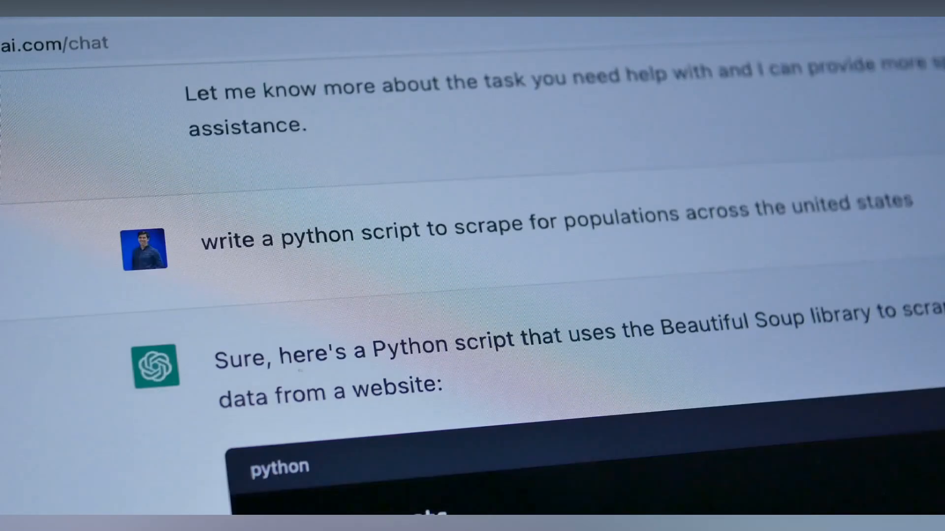
scroll(down, 3)
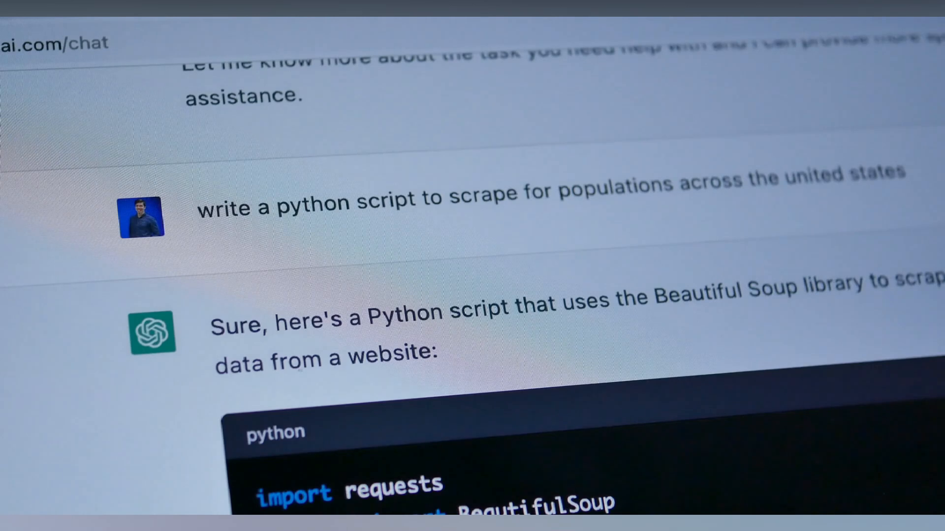
scroll(down, 3)
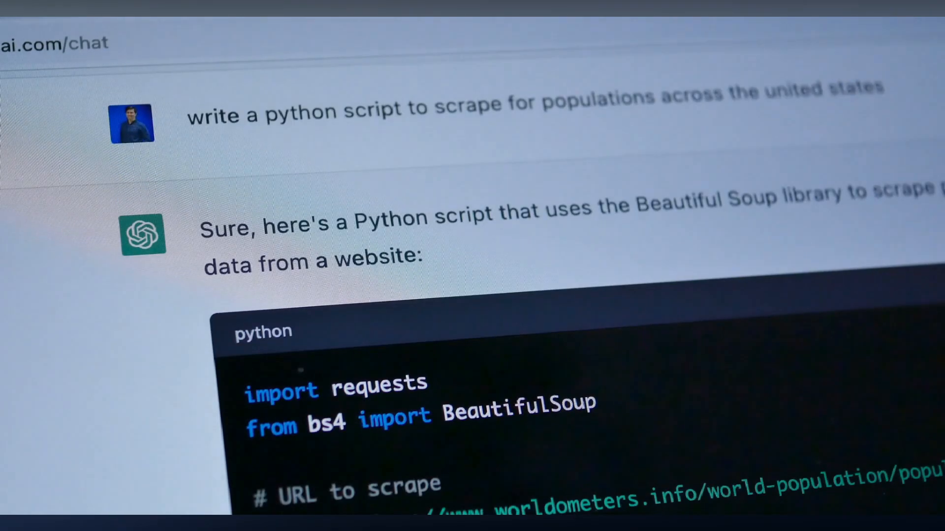
scroll(down, 3)
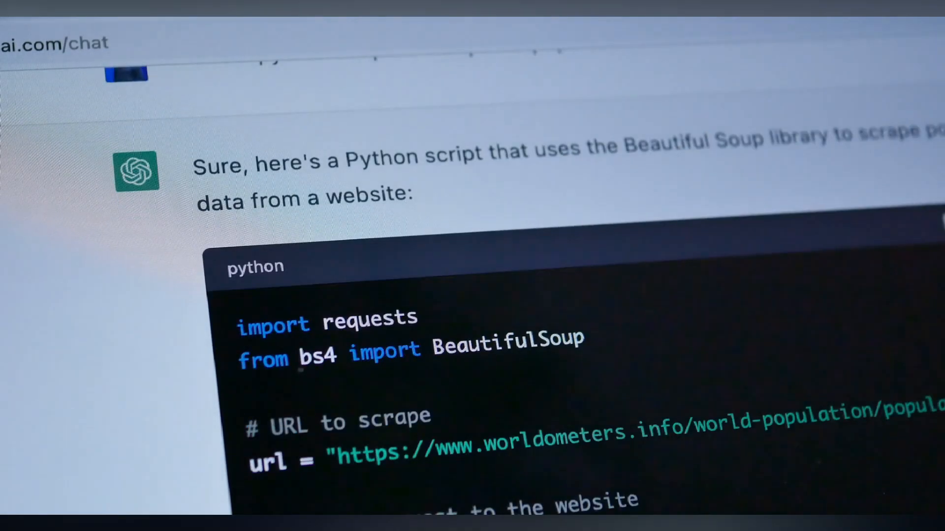
scroll(down, 3)
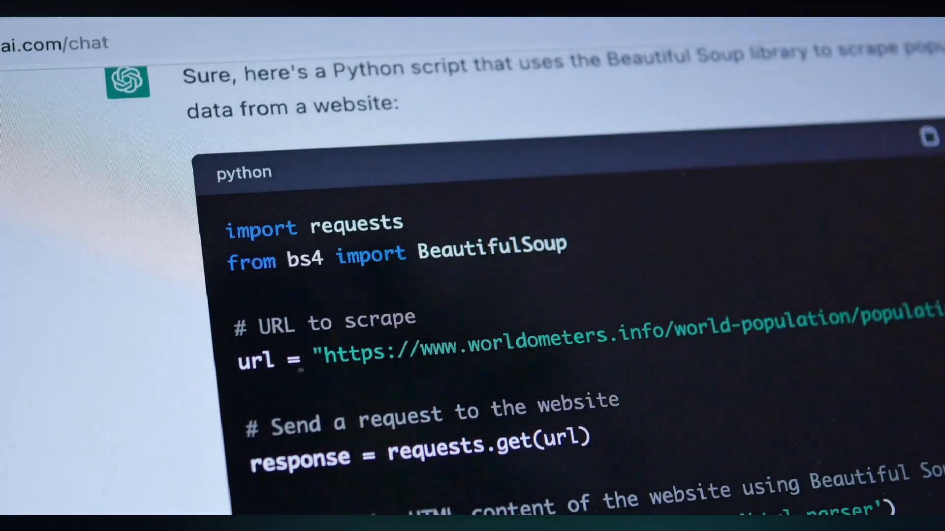
scroll(down, 3)
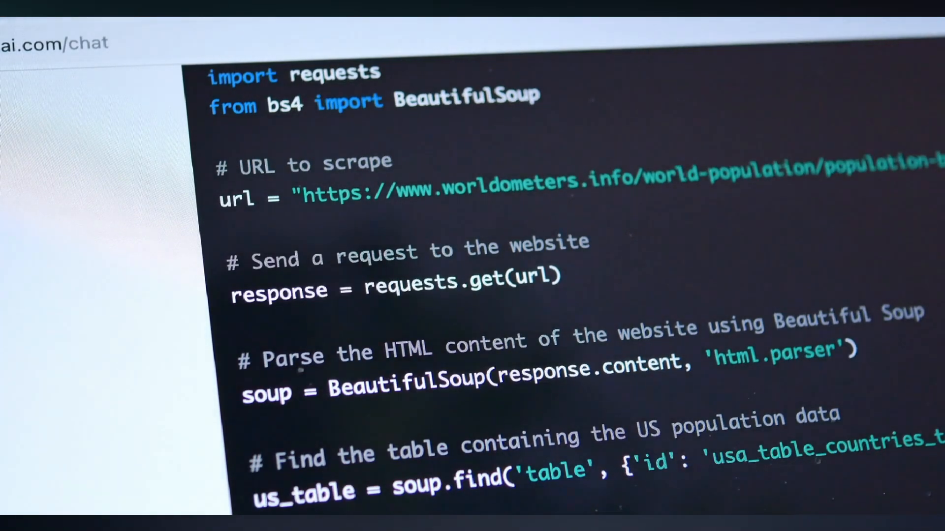
scroll(down, 3)
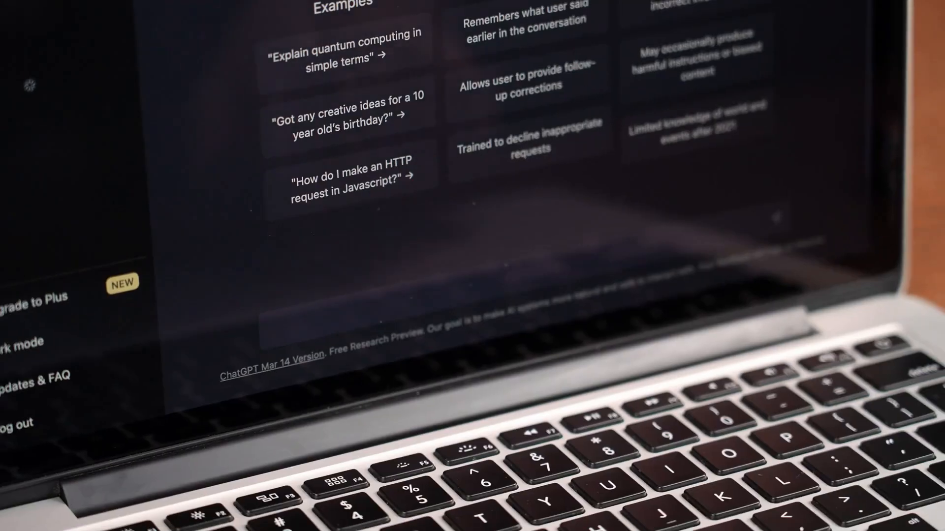
text(Tell me)
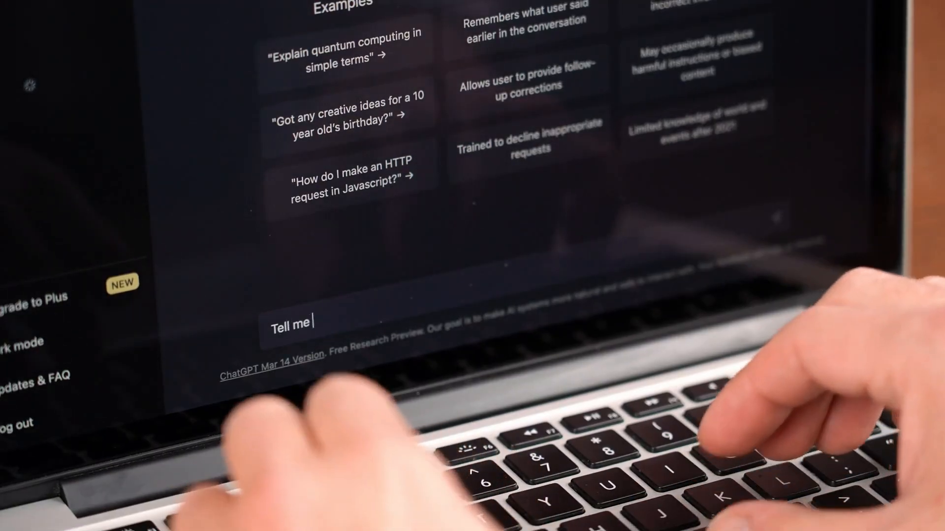
text(a story about th)
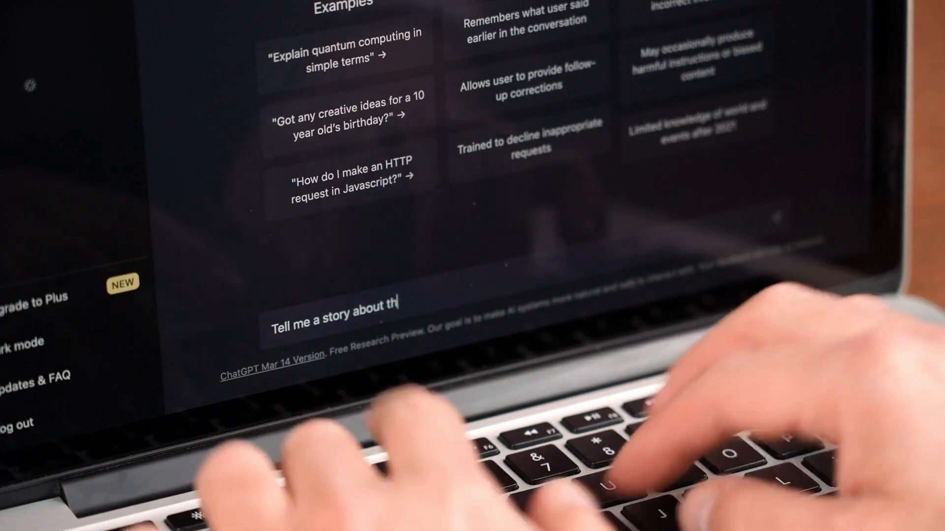